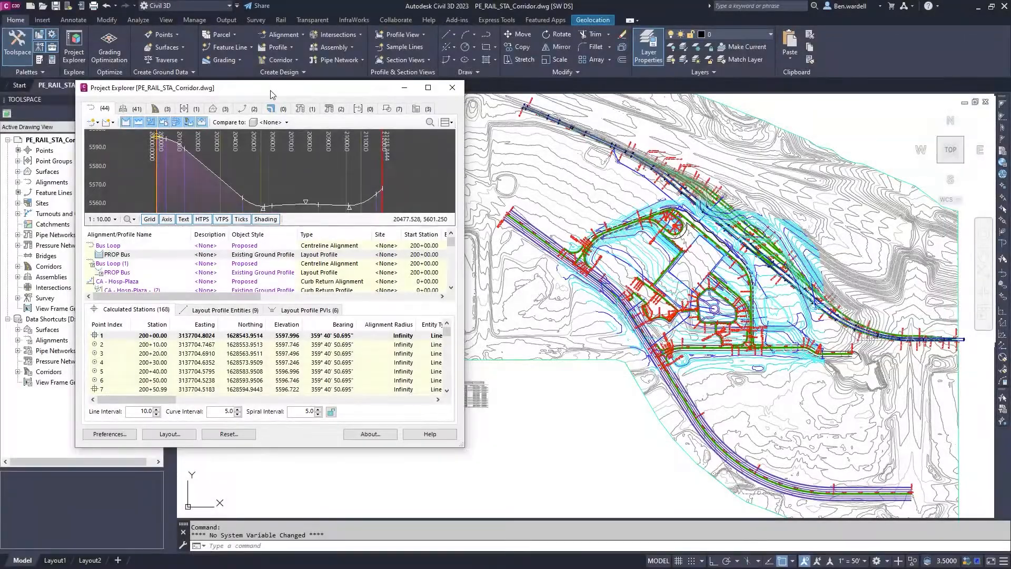
Step: Open the Project Explorer column layout settings to choose the Length totals cell mode
{"action": "left_click", "coordinate": [169, 433]}
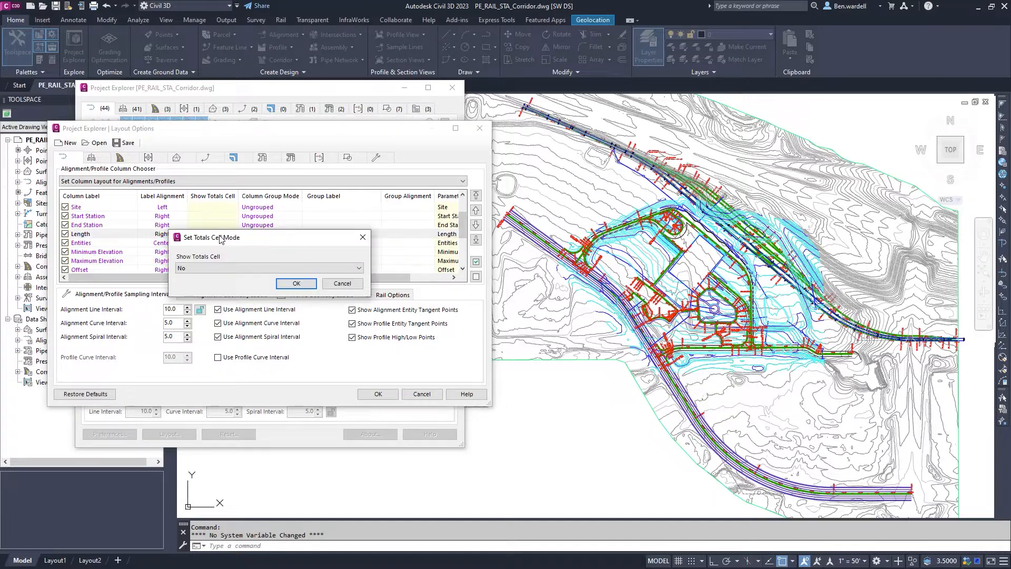
Step: Turn on the Length totals cell, then switch to the pipe column layout and set pipe length totals
{"action": "left_click", "coordinate": [295, 283]}
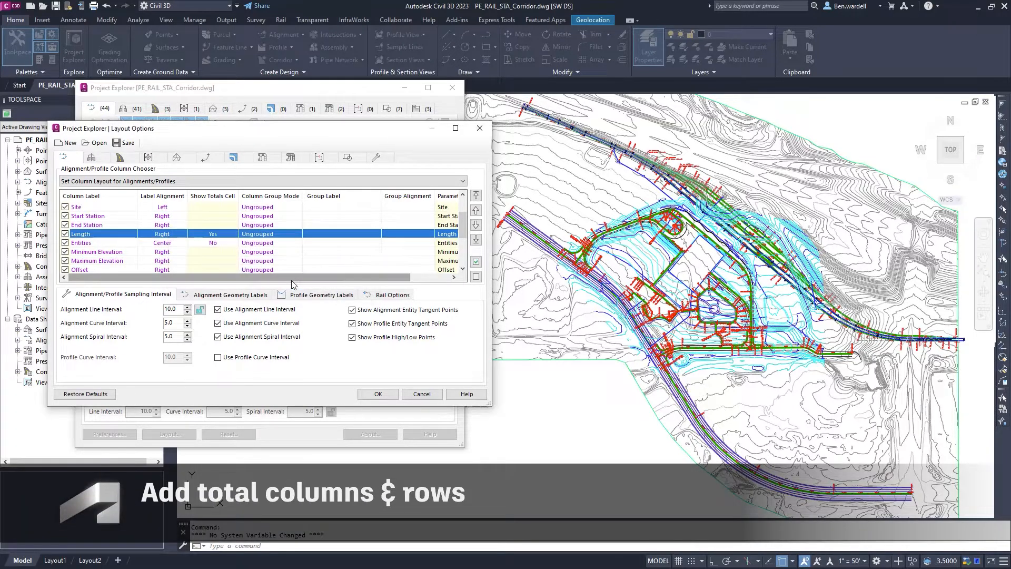
{"action": "left_click", "coordinate": [265, 157]}
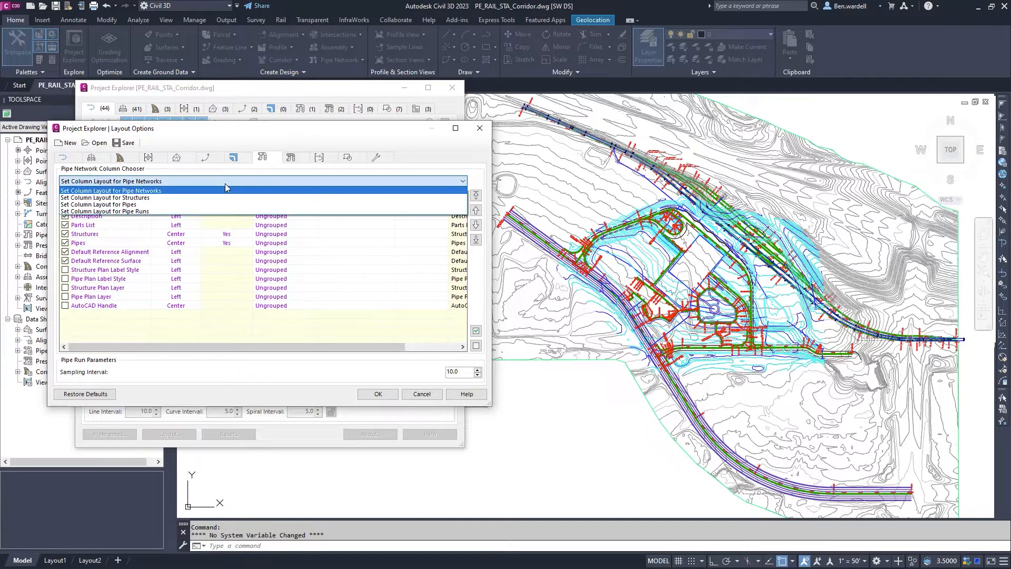
{"action": "left_click", "coordinate": [98, 205]}
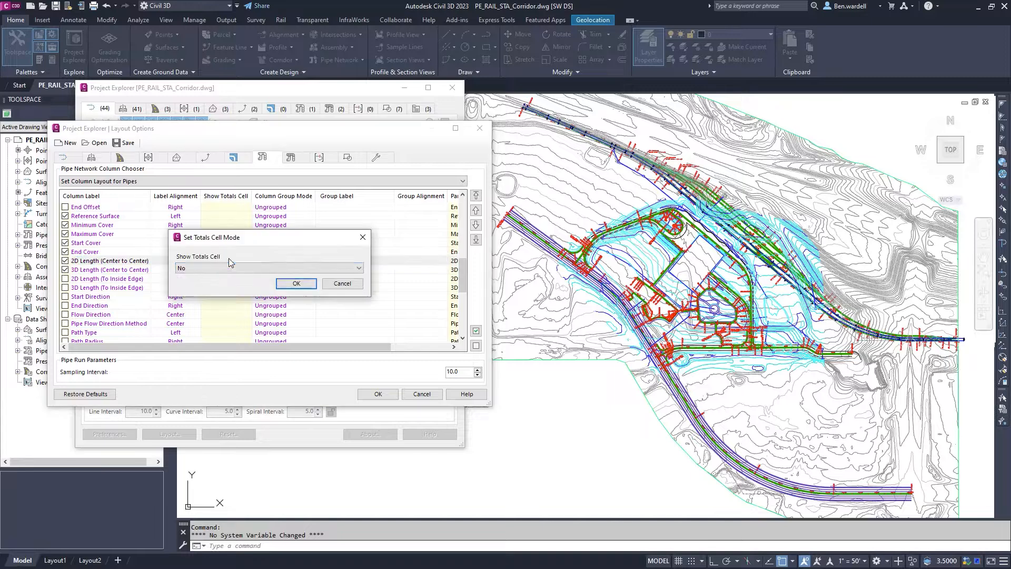
{"action": "left_click", "coordinate": [296, 284]}
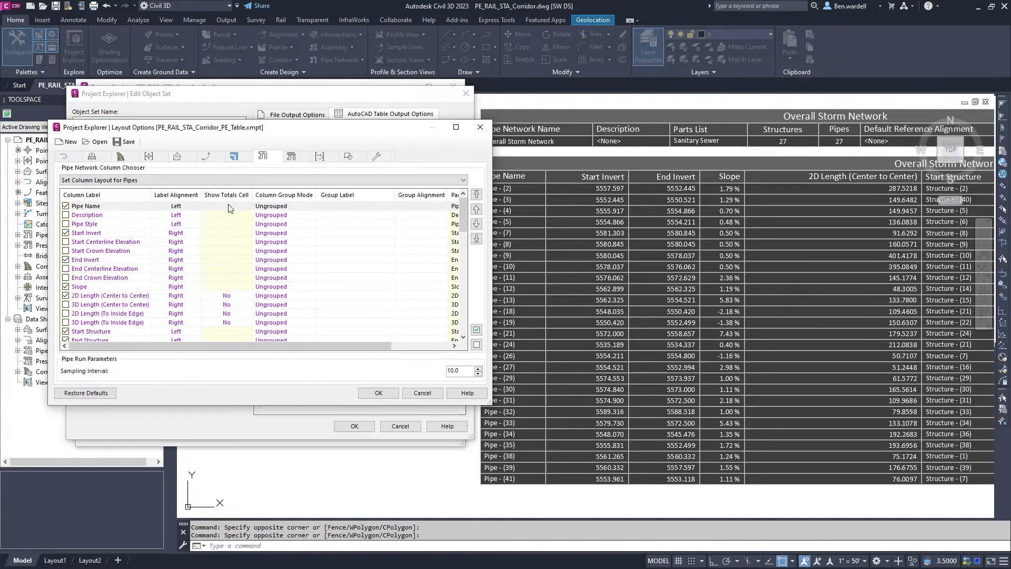
Step: Turn on the totals cell for the 2D Length (Center to Center) pipe column
{"action": "left_click", "coordinate": [110, 295]}
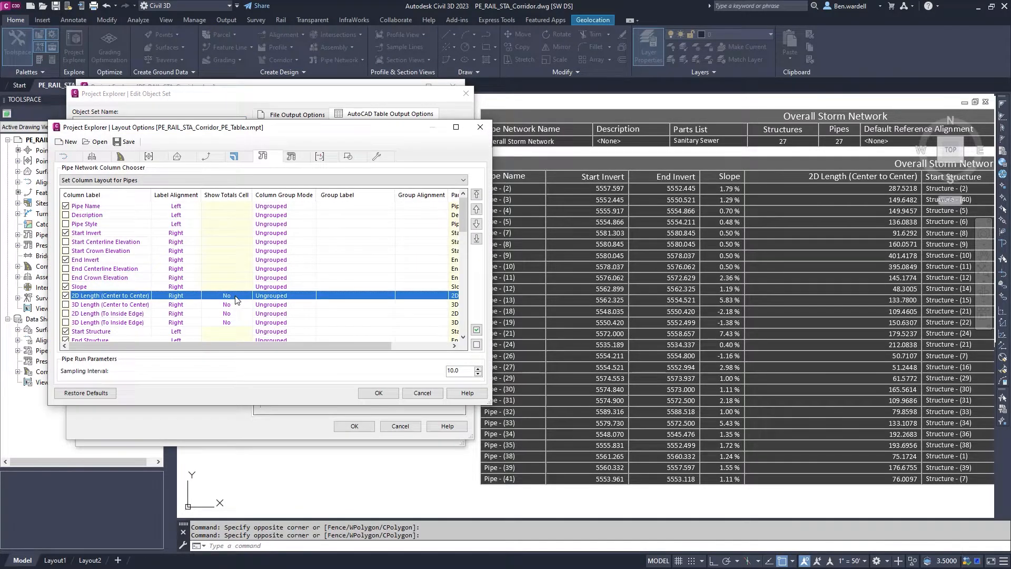
{"action": "left_click", "coordinate": [227, 295]}
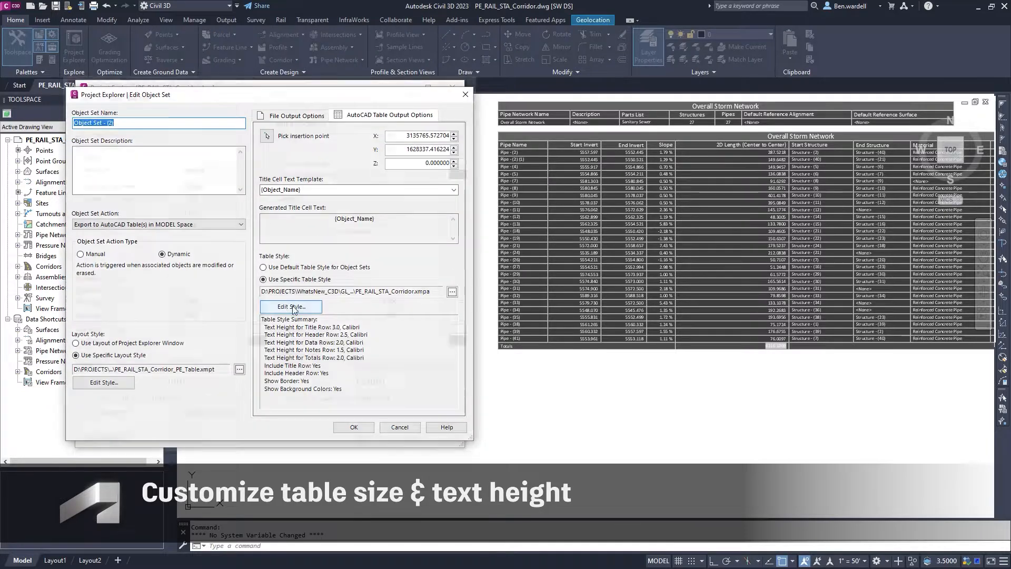
Step: Set the pipe table style's data row height to 8 and apply it
{"action": "left_click", "coordinate": [290, 306]}
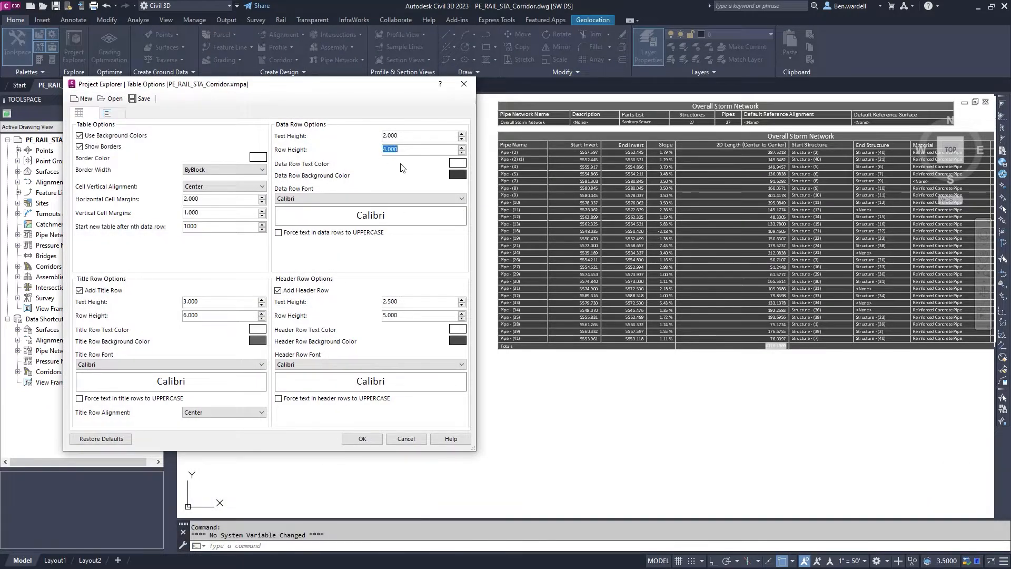
{"action": "type", "text": "8"}
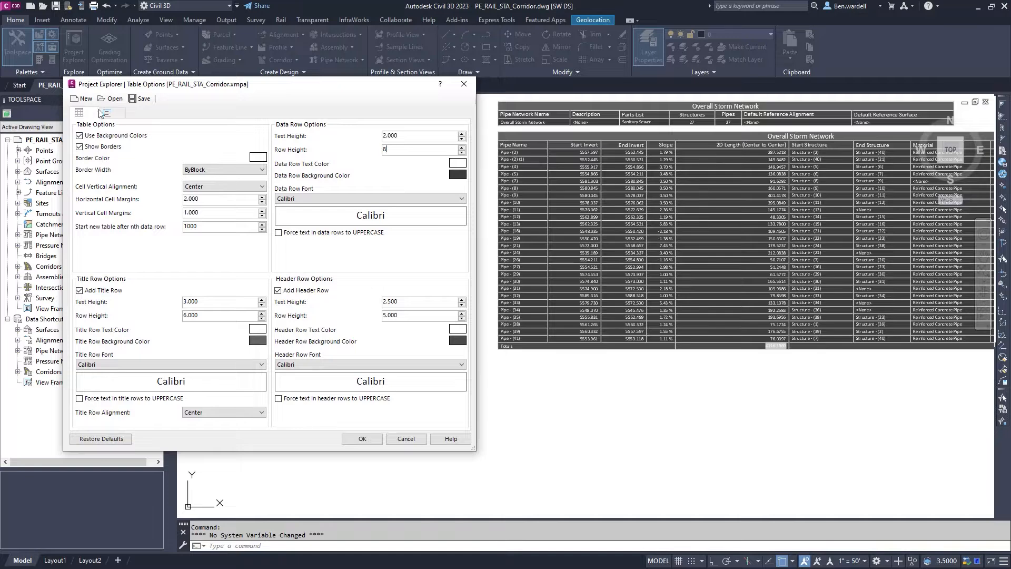
{"action": "left_click", "coordinate": [107, 113]}
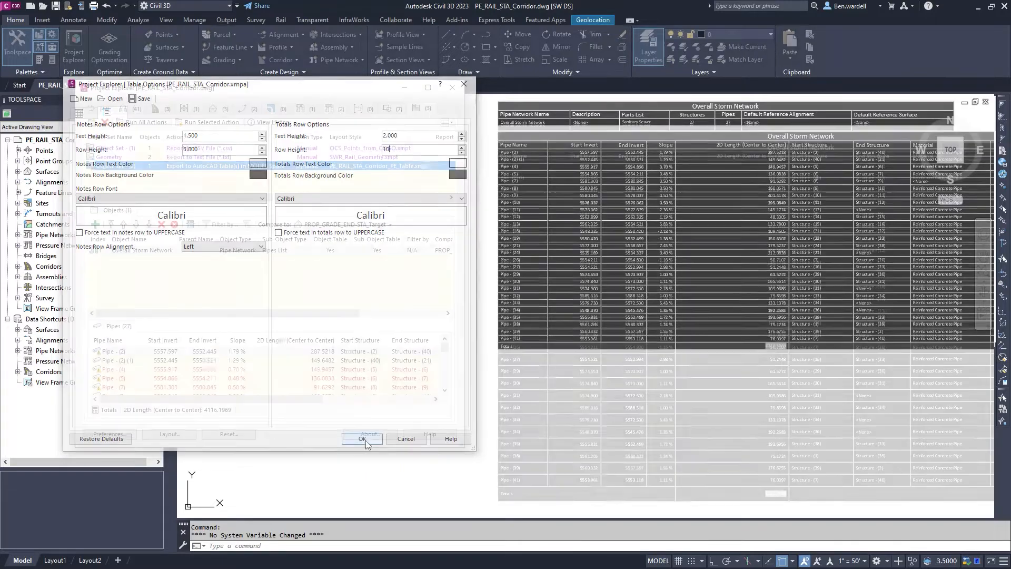
{"action": "left_click", "coordinate": [362, 438]}
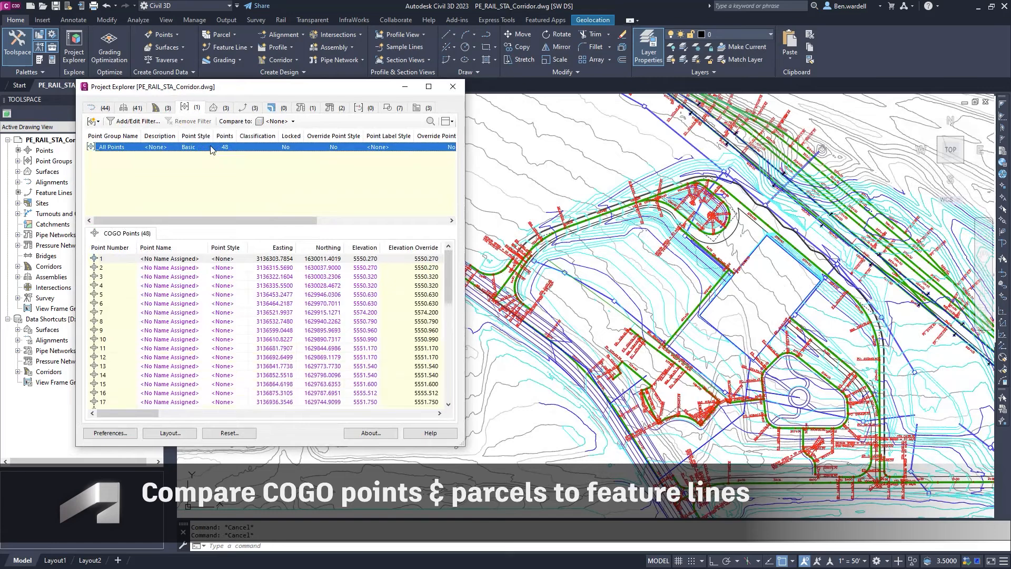
Step: Compare the COGO points to the Site 1 Building_Limit feature line
{"action": "left_click", "coordinate": [290, 121]}
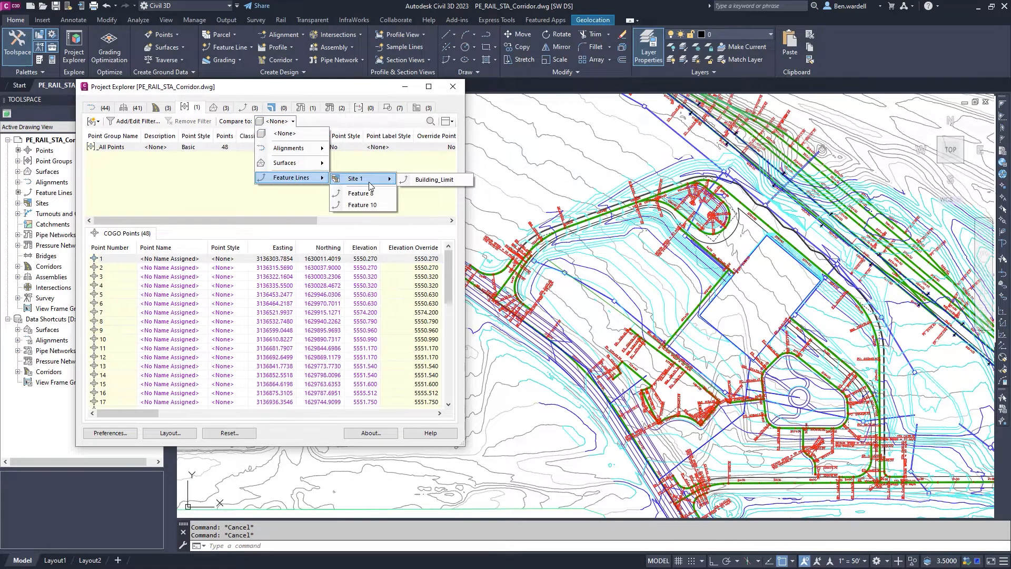
{"action": "left_click", "coordinate": [435, 179]}
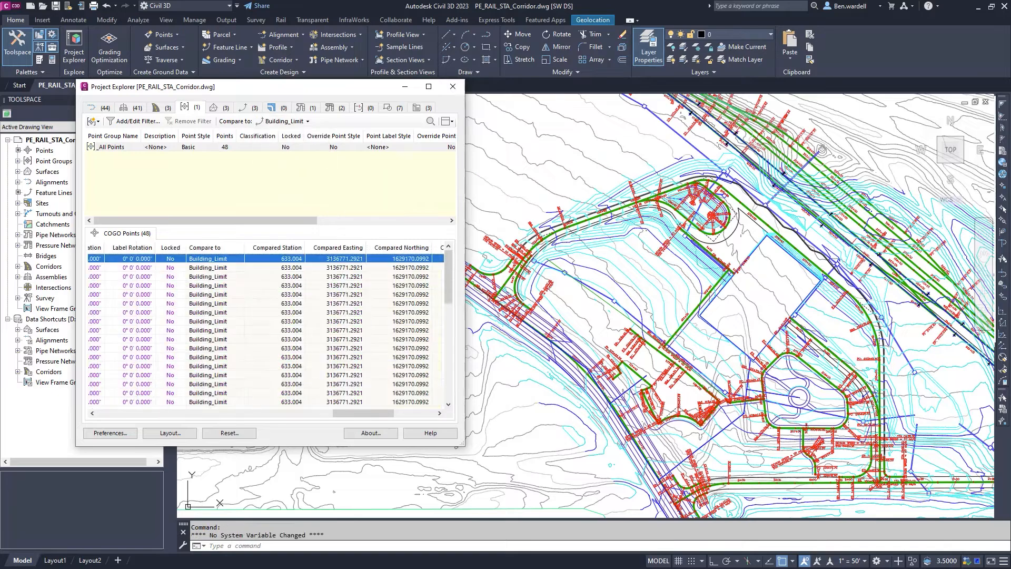